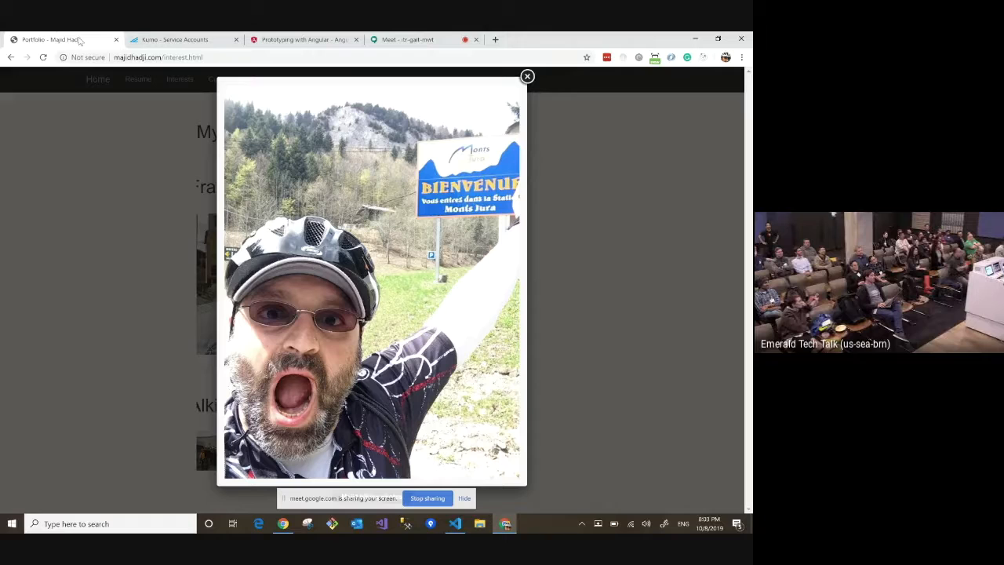
mouse_move(66, 39)
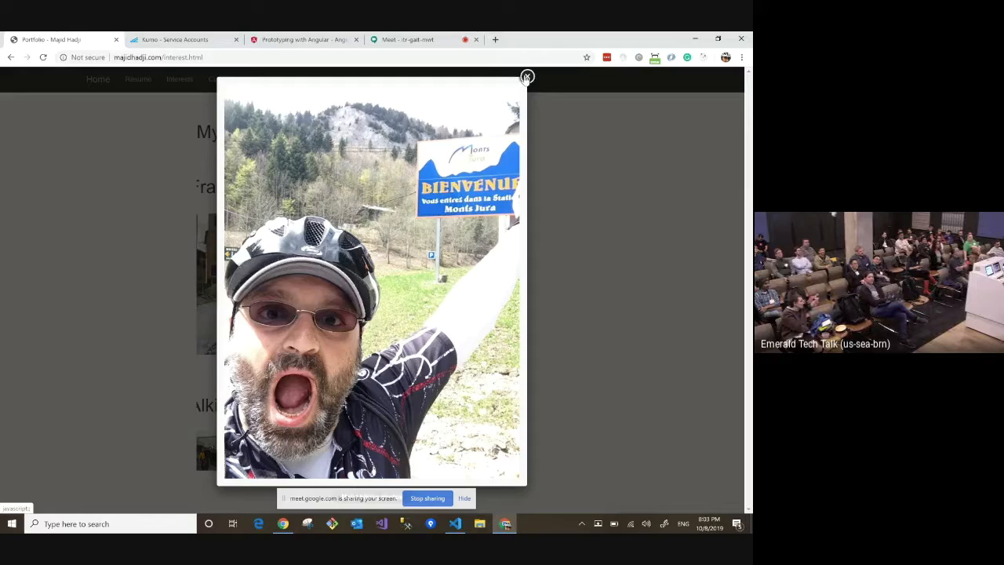
Step: Dismiss the enlarged gallery photo and bring up the "Prototyping with Angular" article tab
click(527, 77)
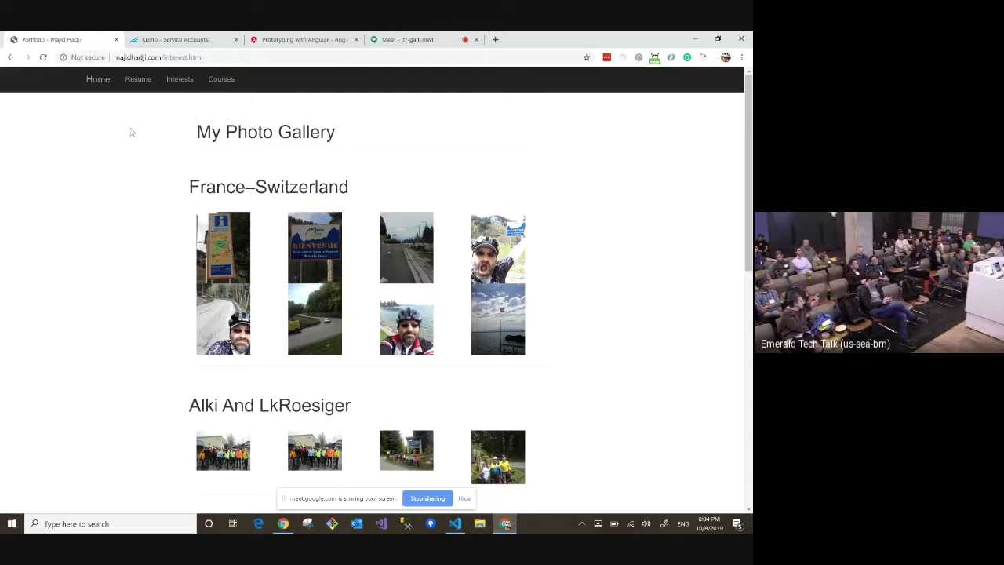
mouse_move(102, 157)
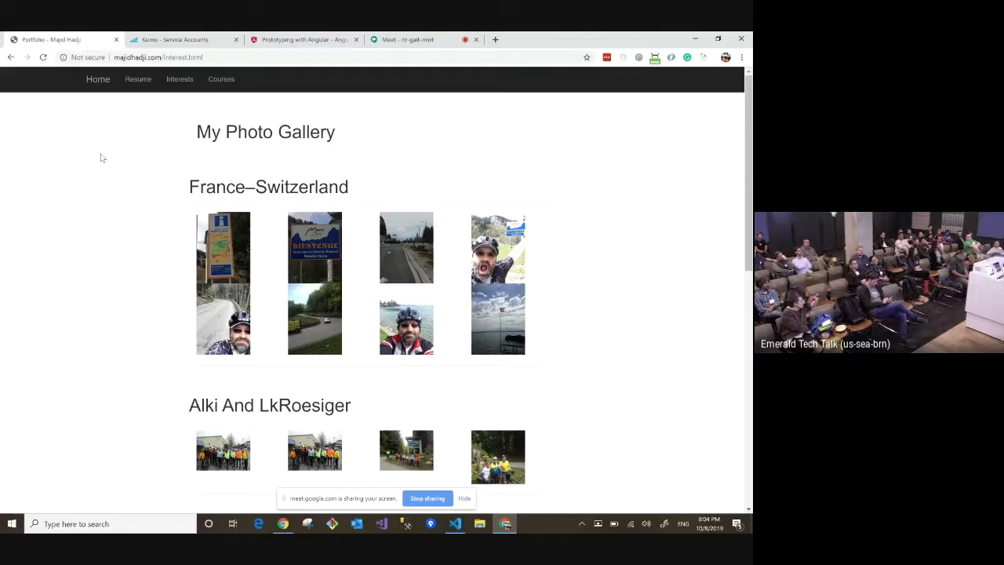
mouse_move(120, 150)
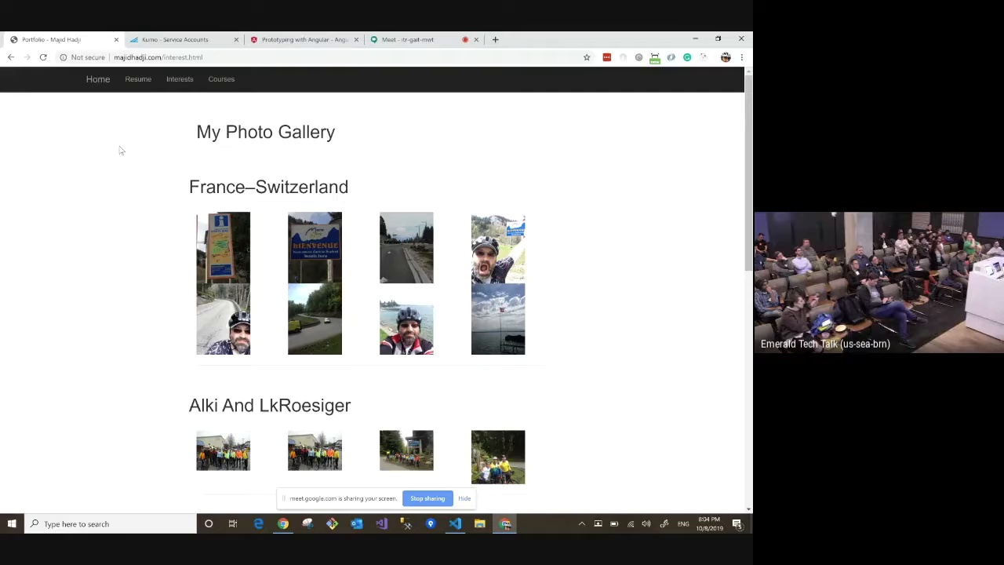
mouse_move(98, 175)
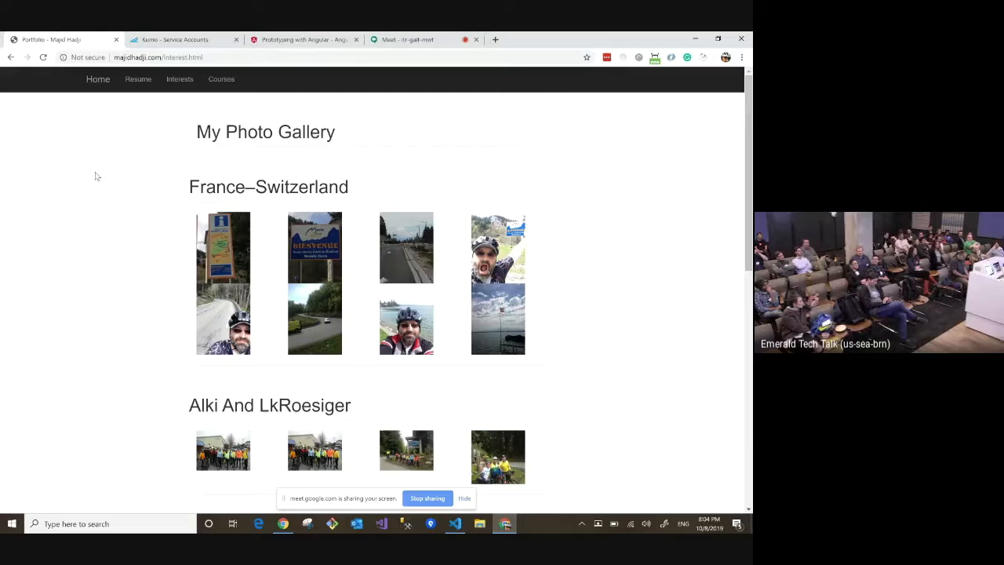
click(301, 39)
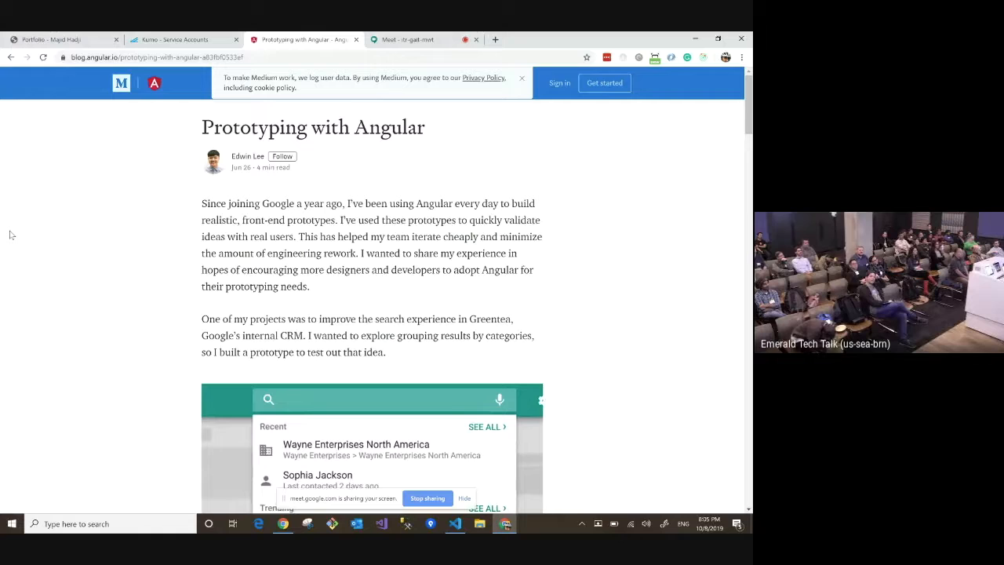
text(b)
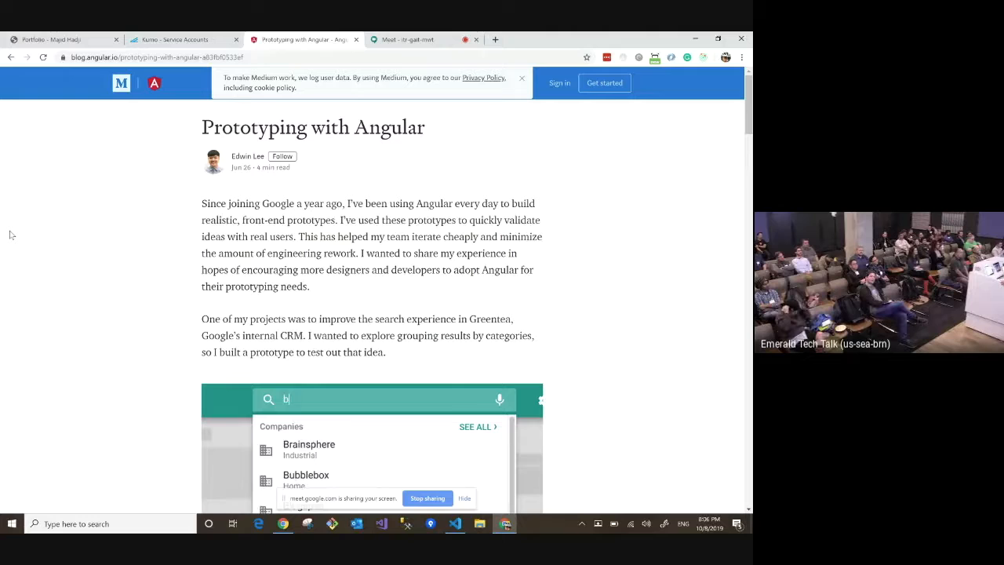
text(j)
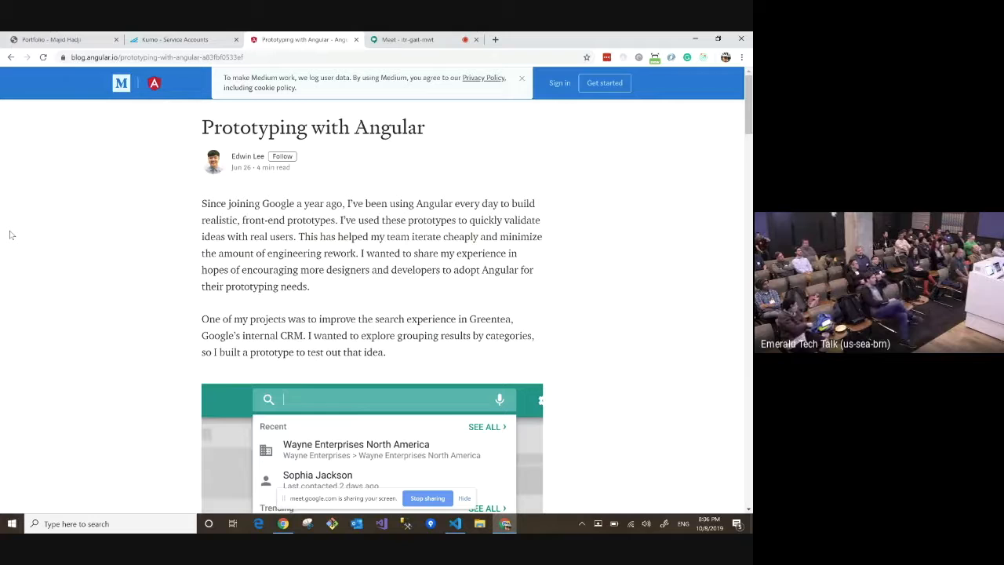
text(b)
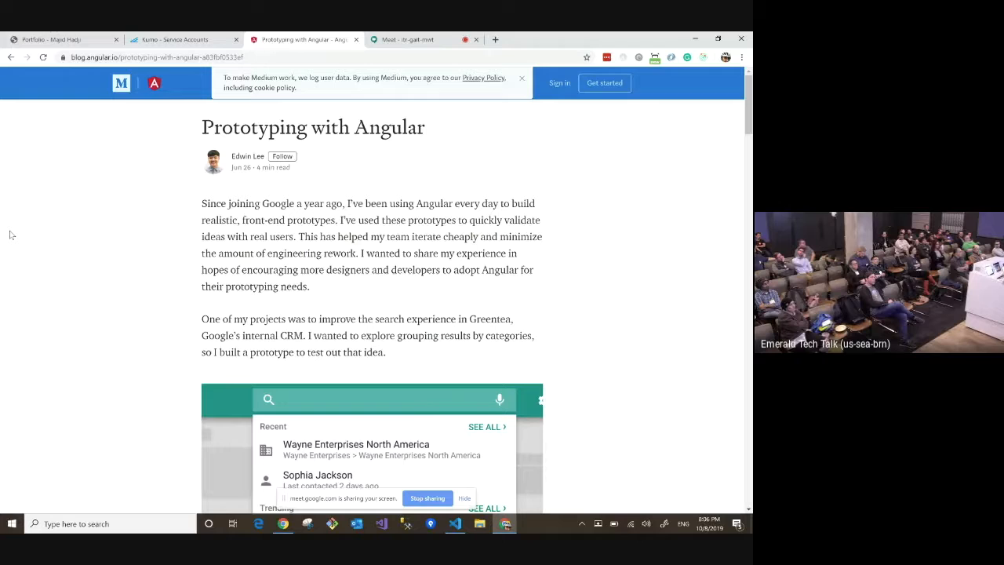
text(bu)
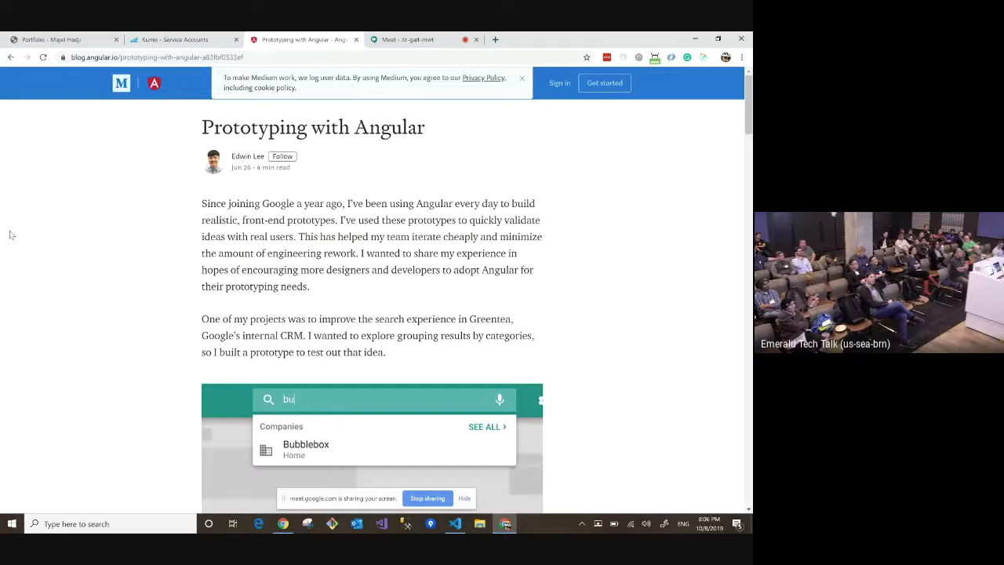
text(ja)
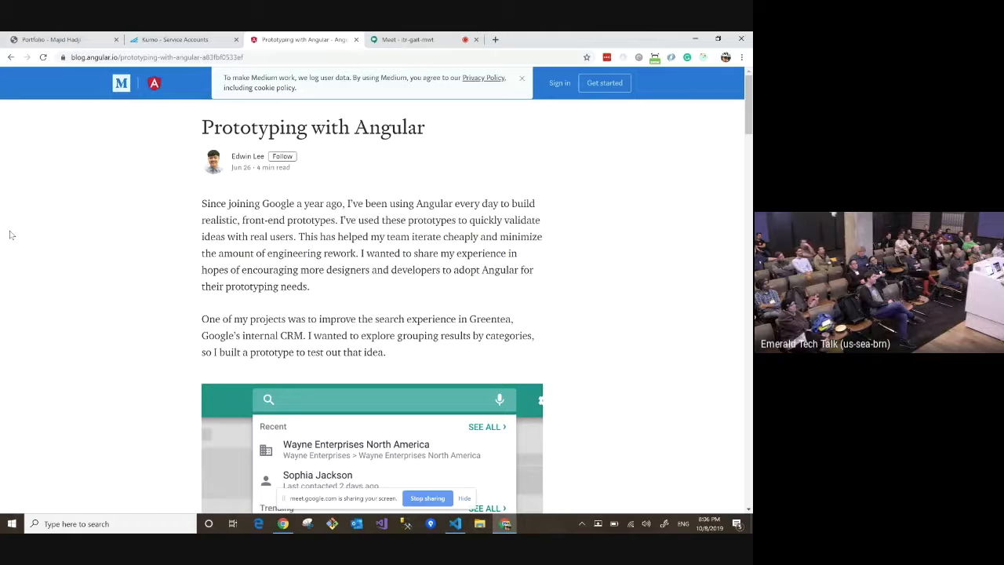
text(bub)
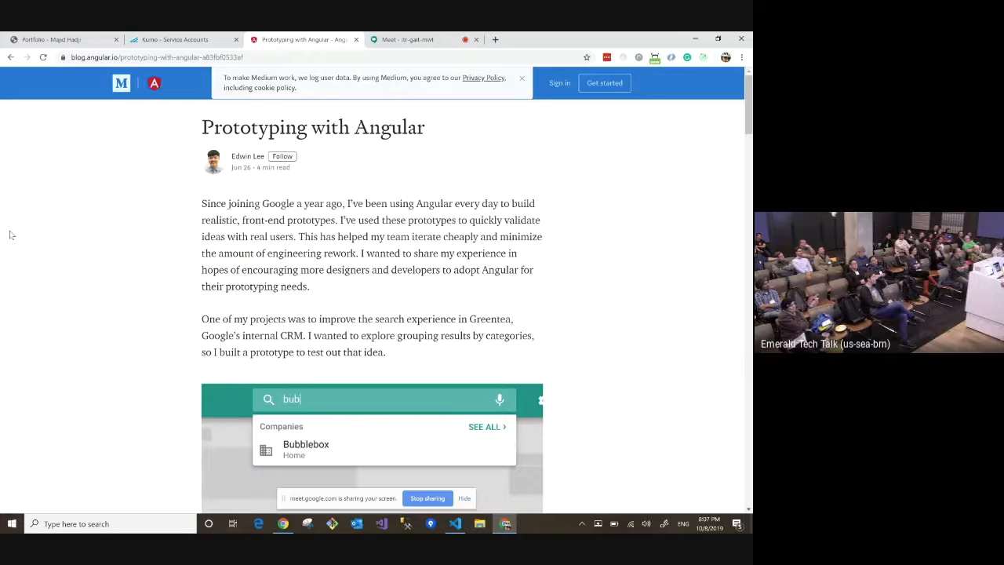
text(jacky)
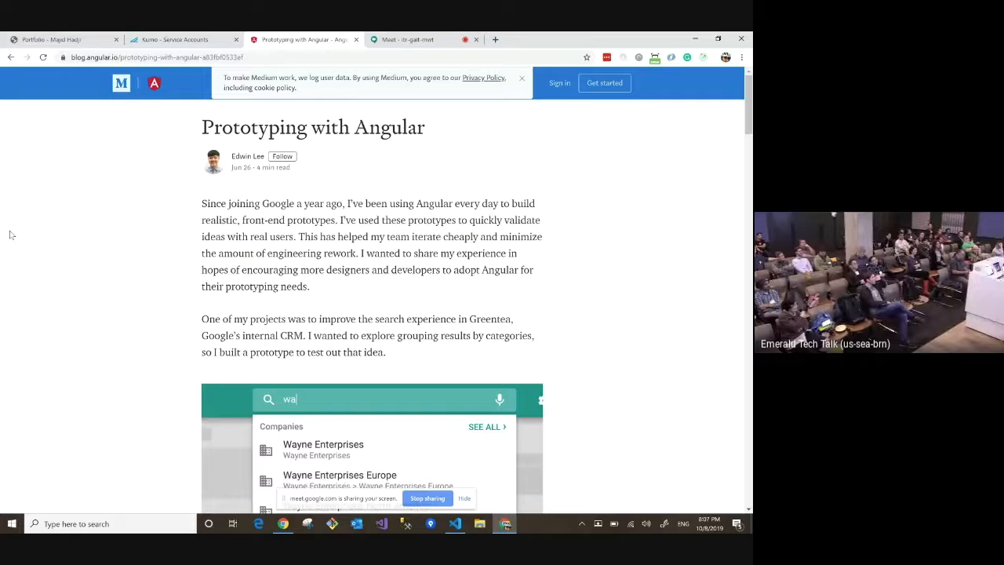
text(bub)
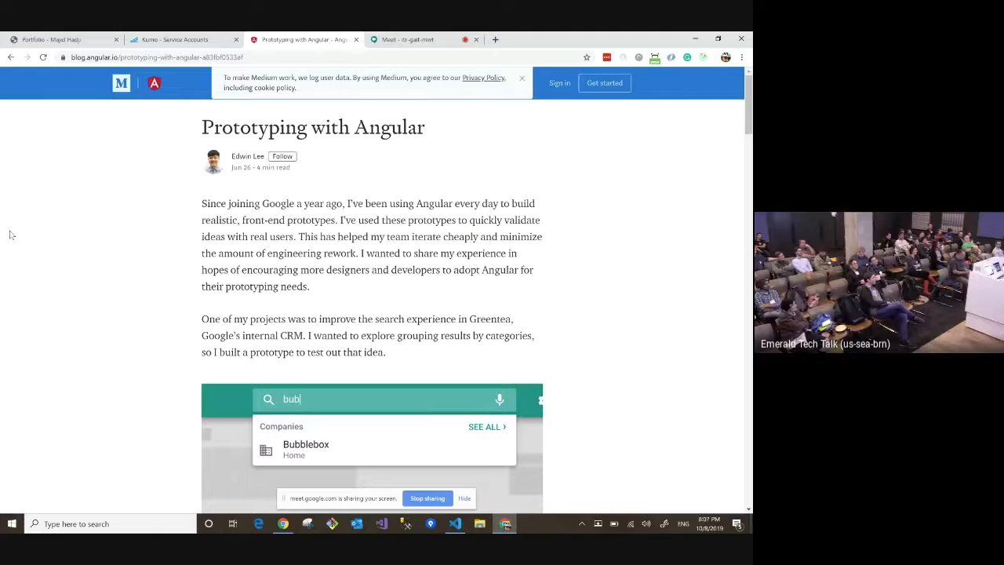
text(jacky)
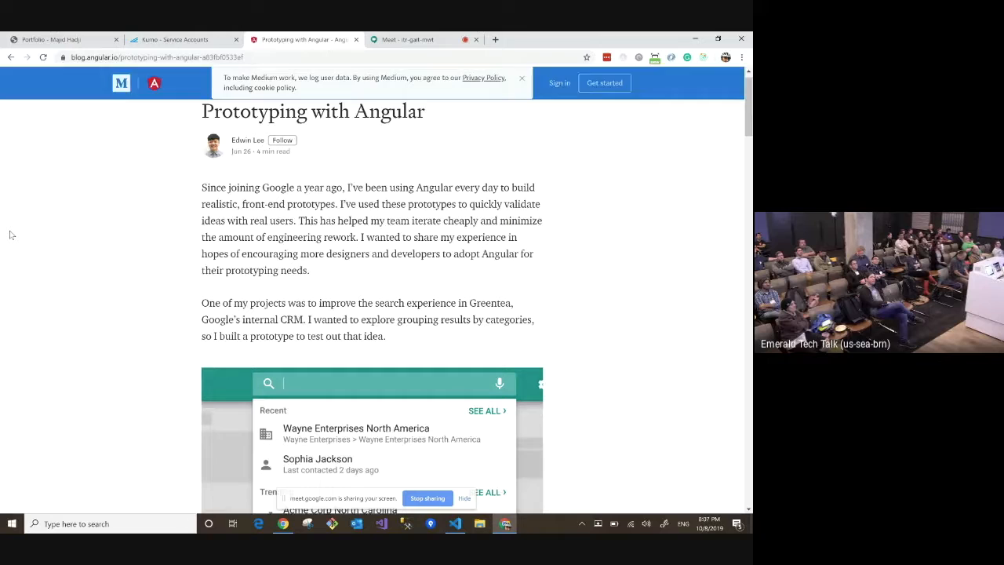
text(bub)
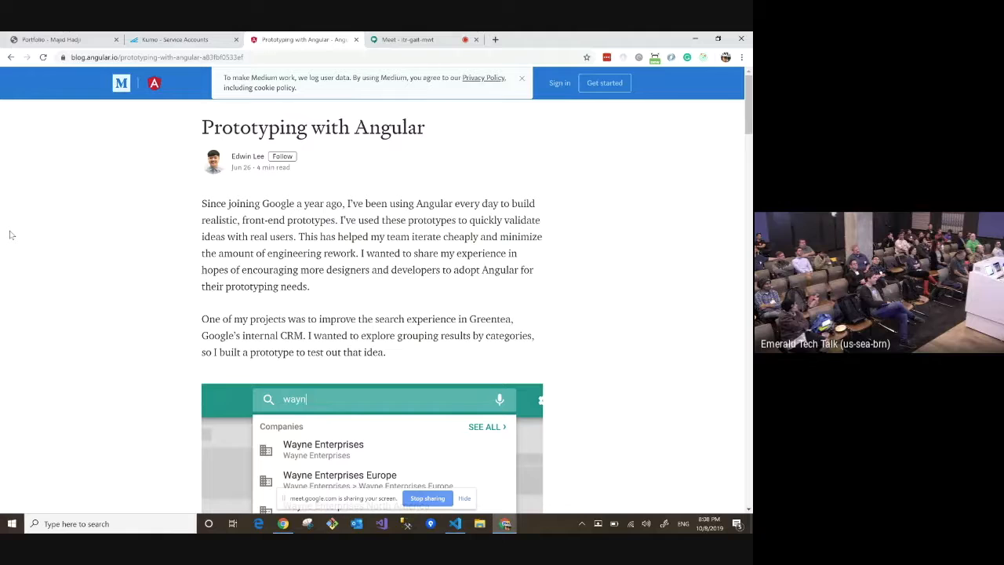
text(bub)
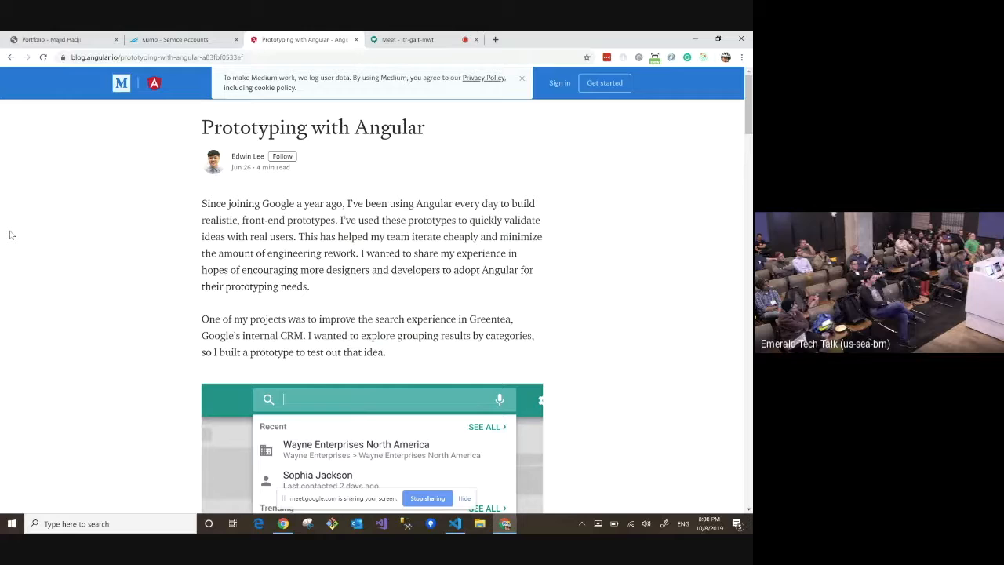
text(jacky)
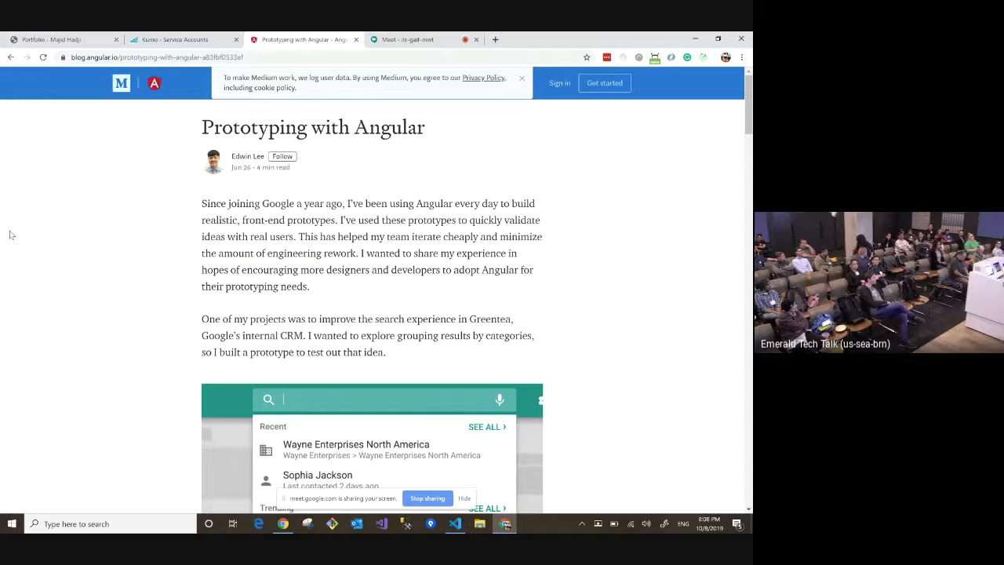
text(jacky)
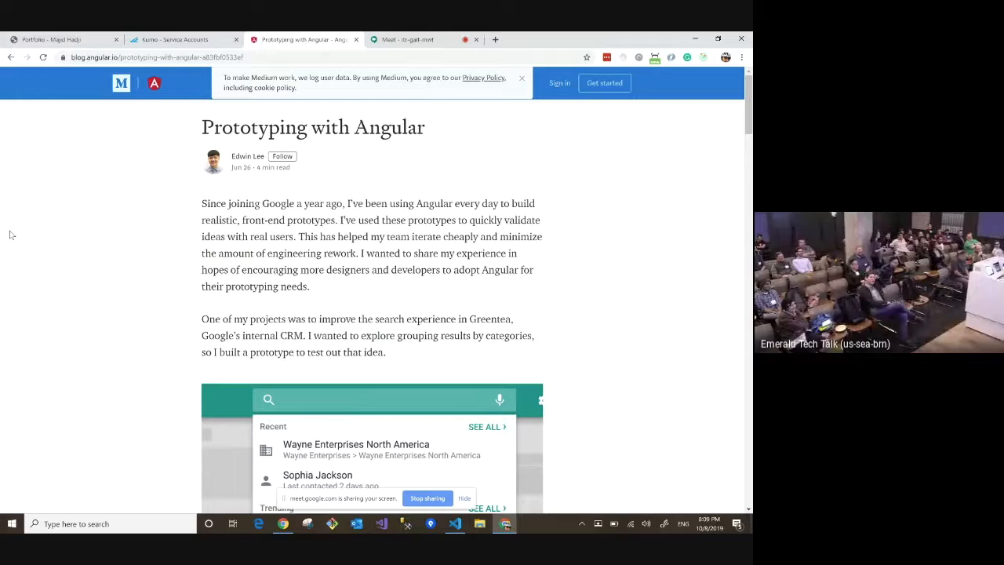
text(jacky)
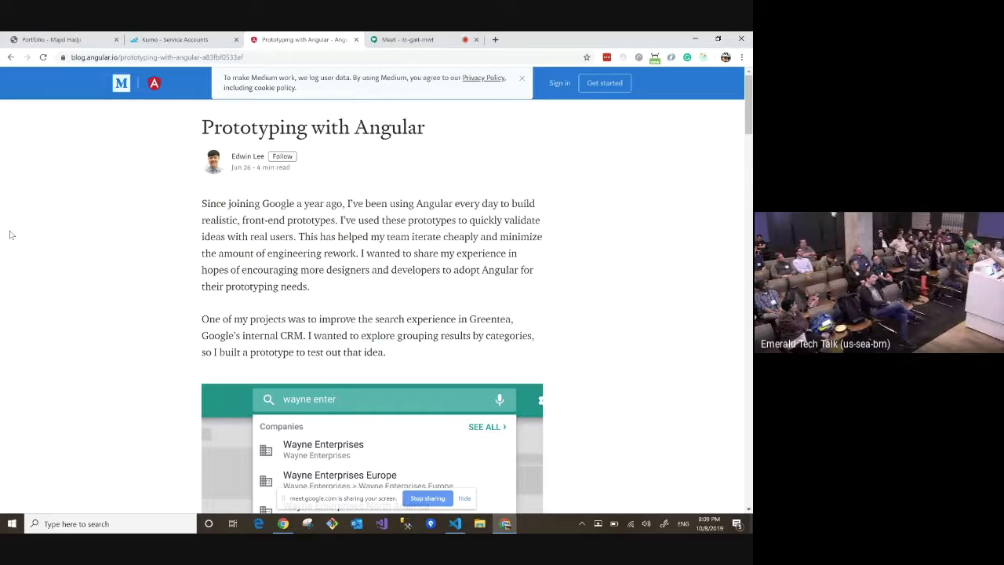
click(385, 398)
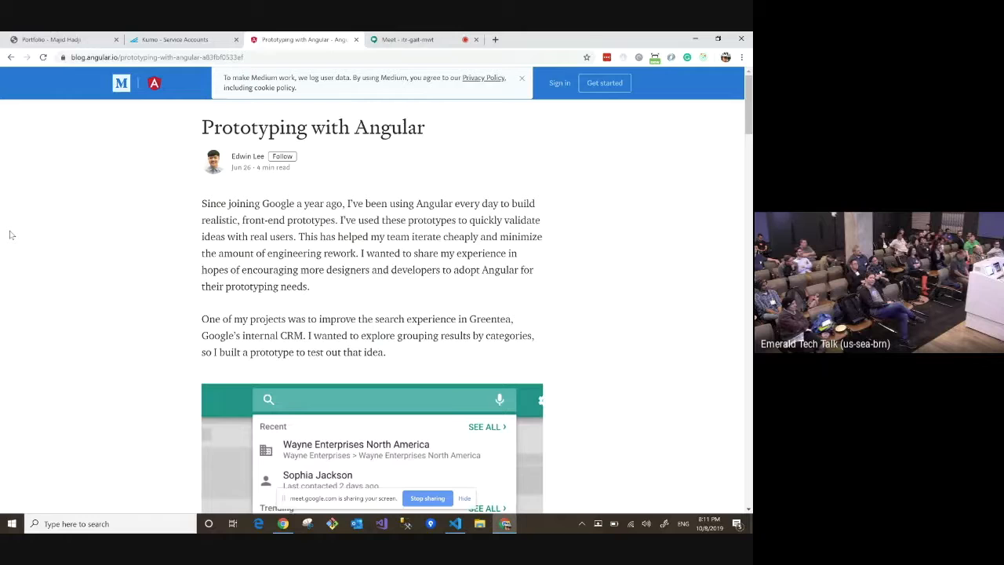
Step: Try queries such as "b", "ja", "bub" and "jacky" in the article's embedded search prototype
text(b)
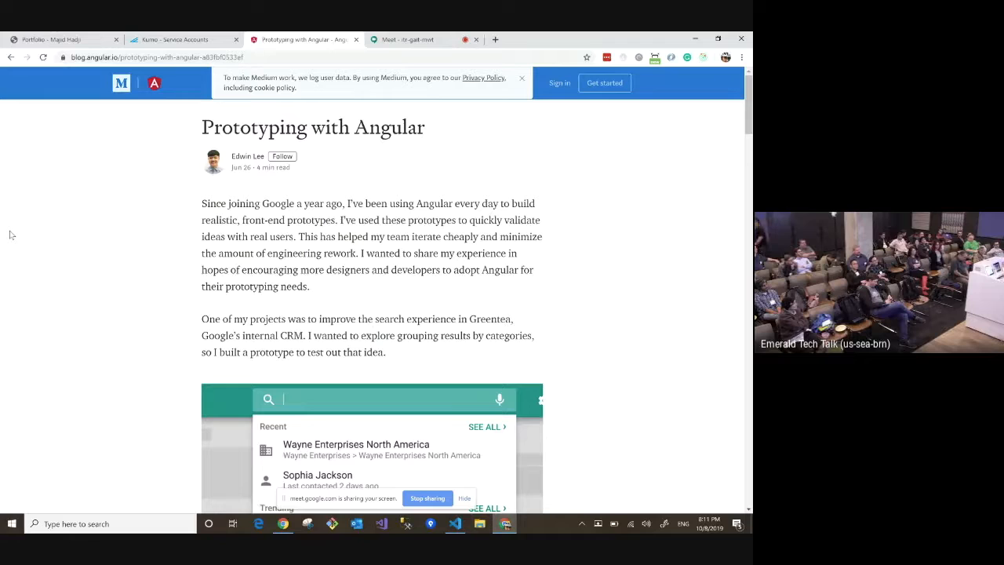
text(b)
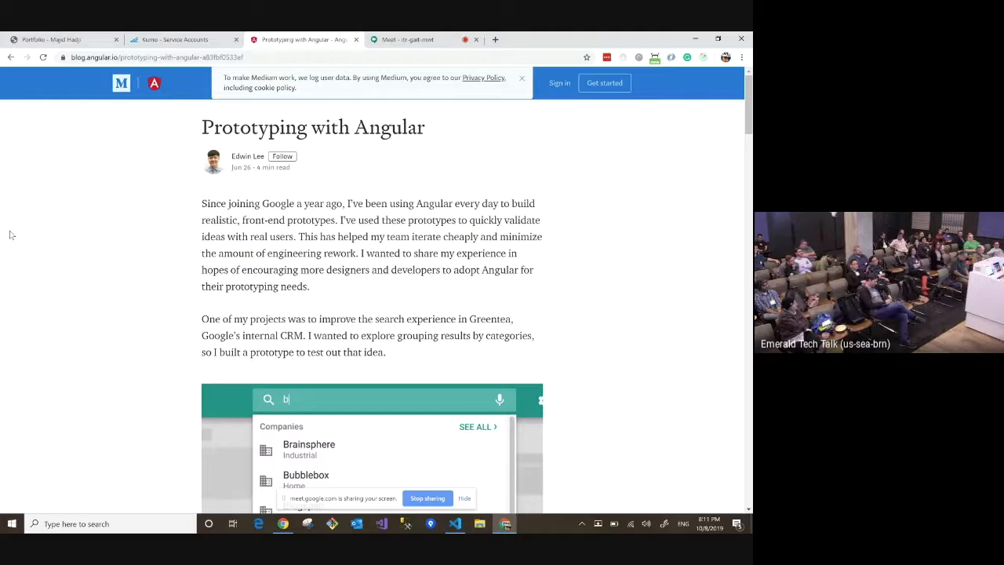
text(j)
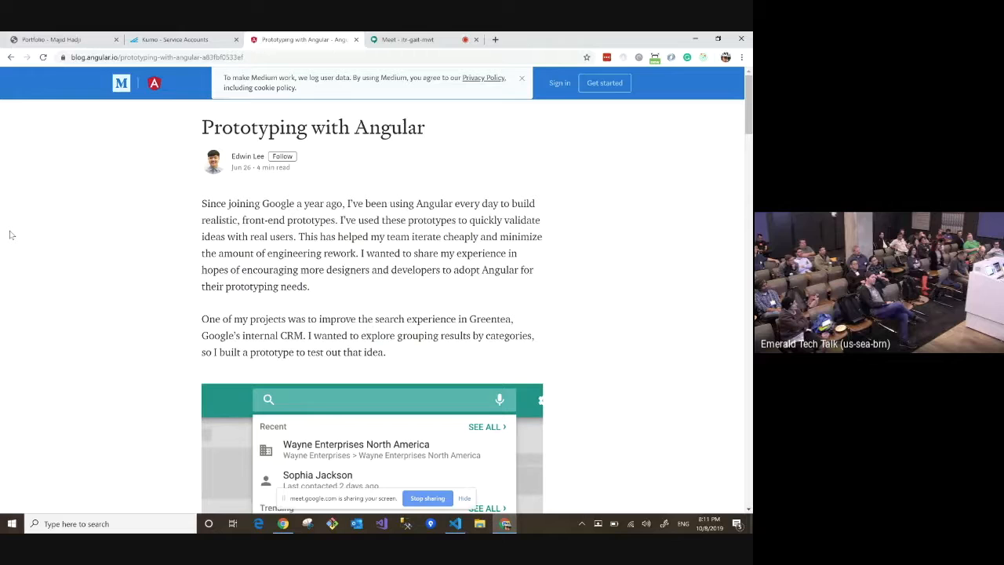
text(b)
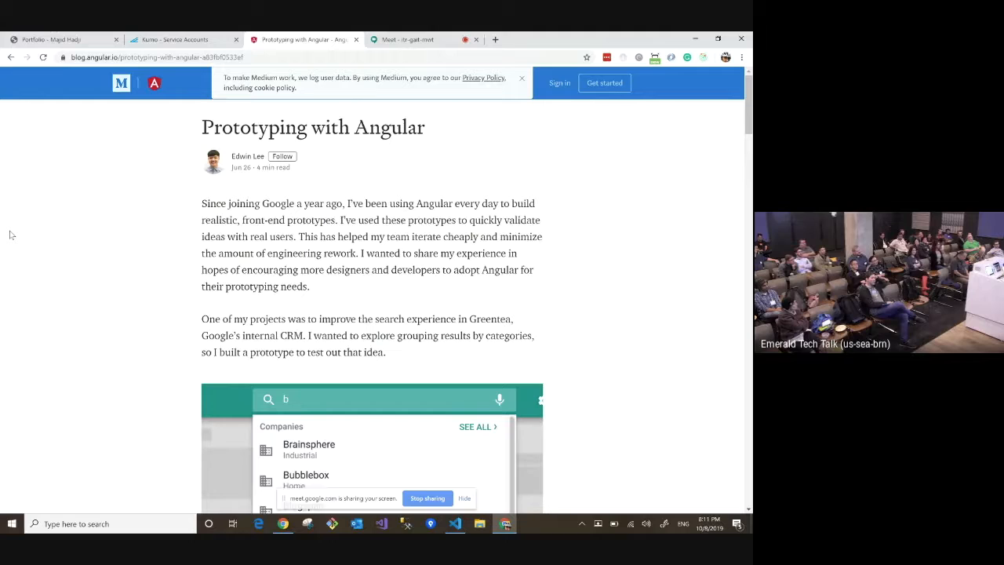
text(ja)
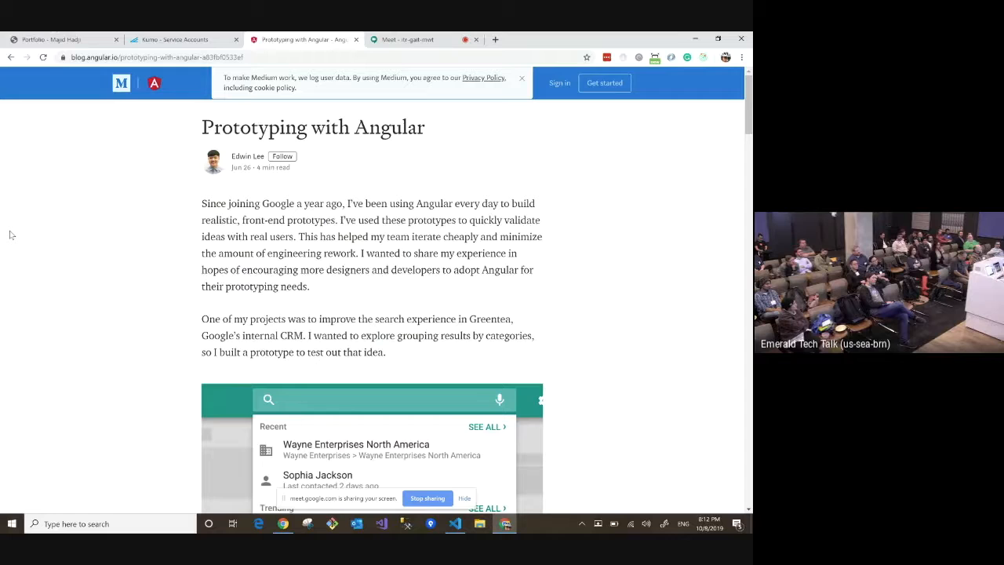
text(bub)
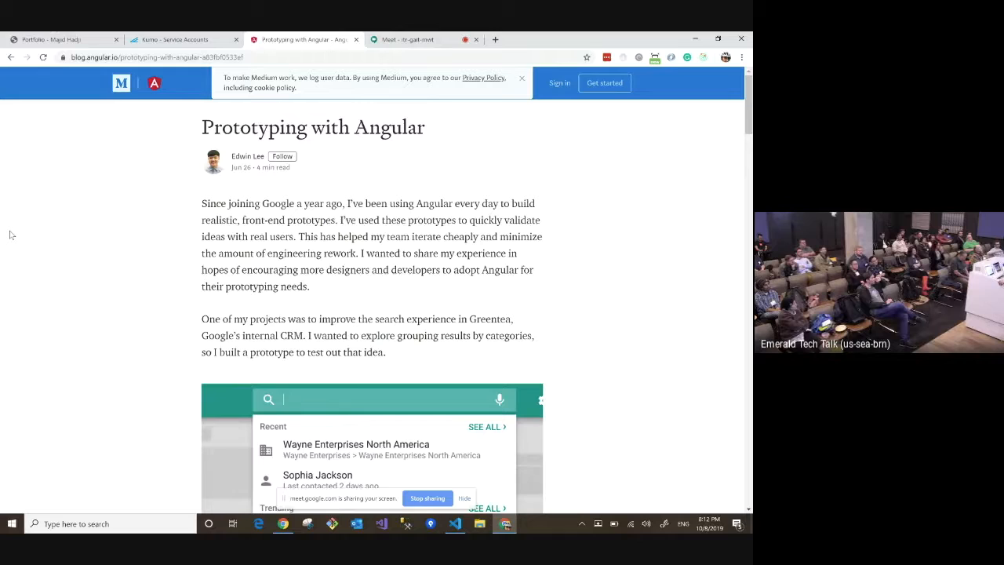
text(bub)
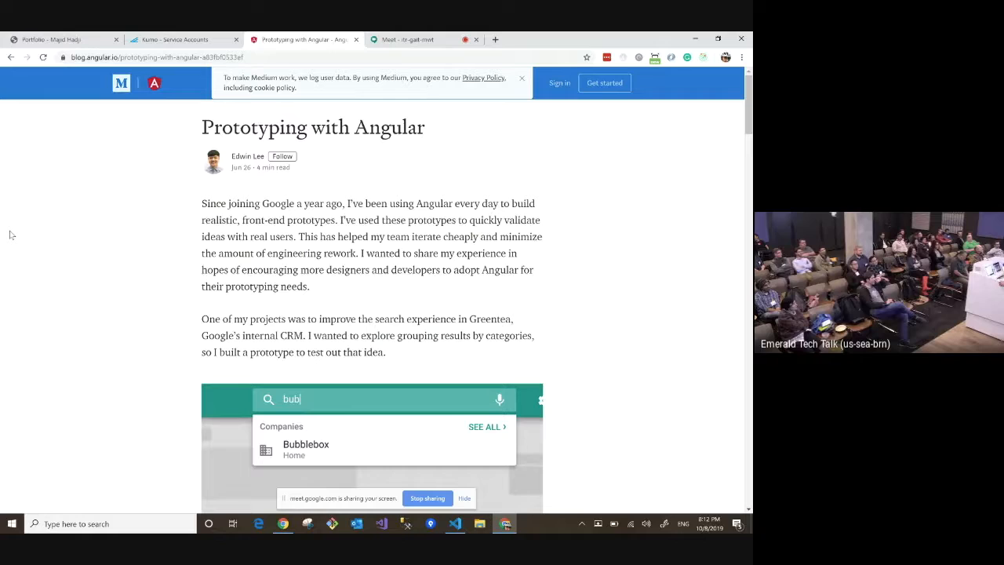
text(jacky)
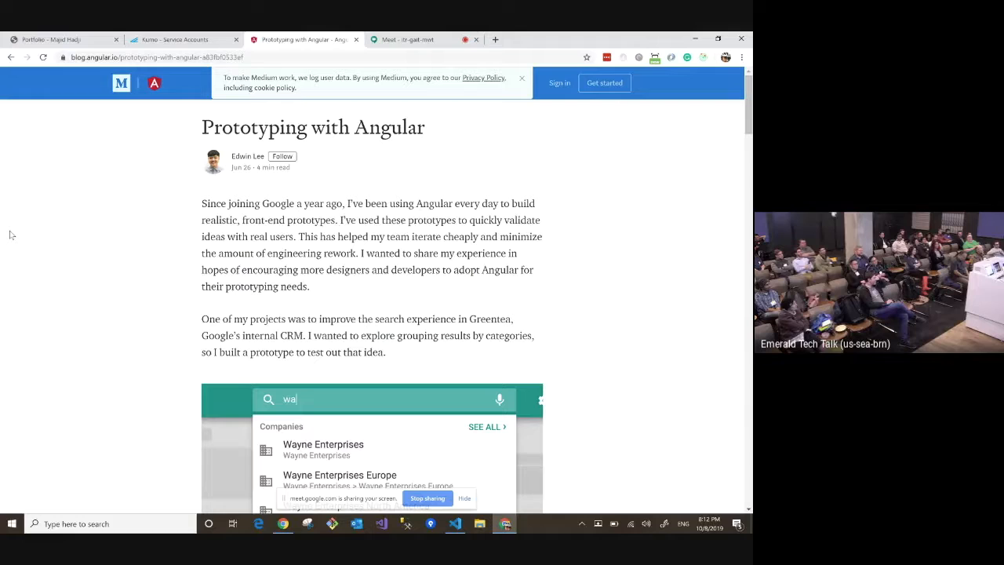
text(bub)
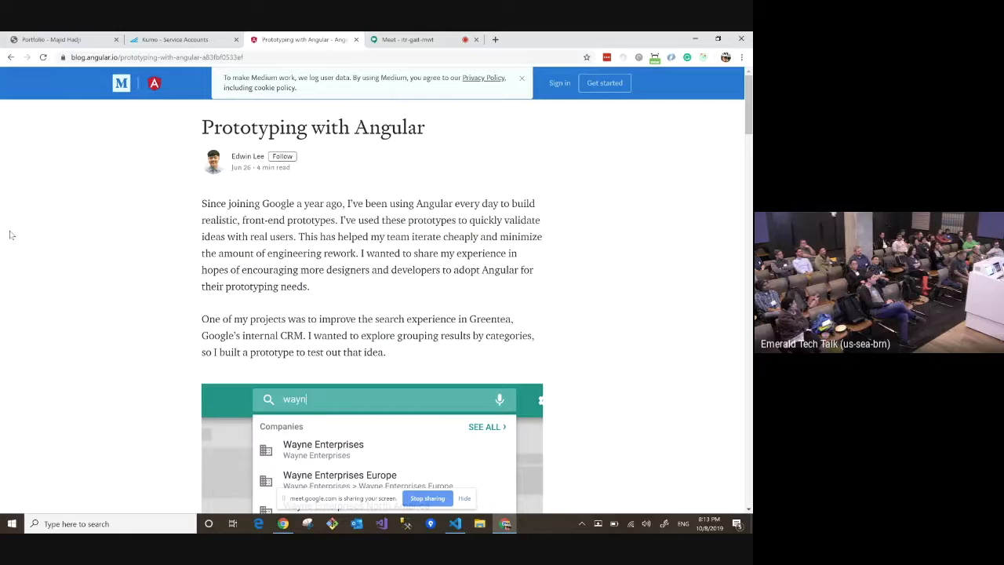
text(bub)
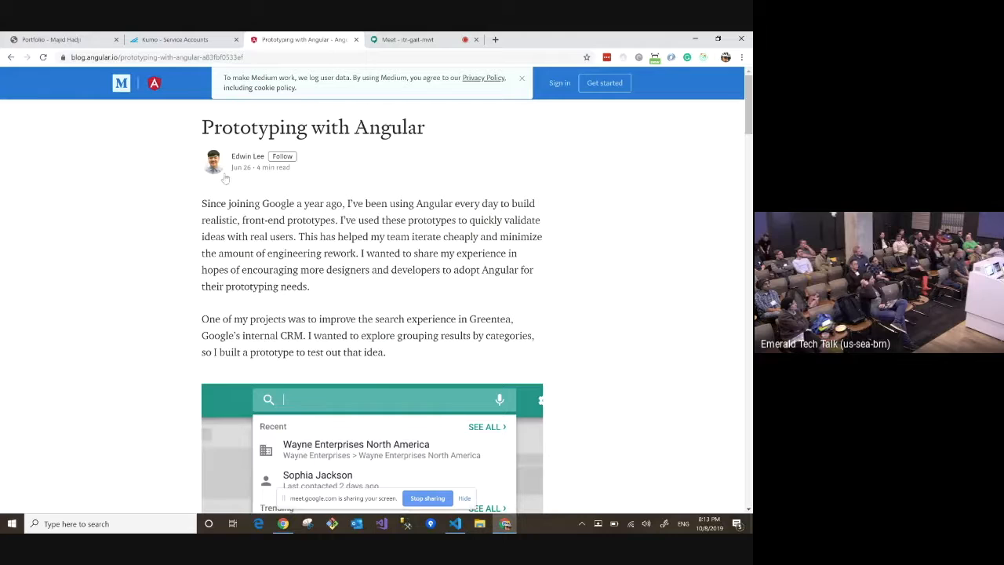
Step: Bring up the local Kumo app's Service Accounts page with the "smith" results
click(180, 39)
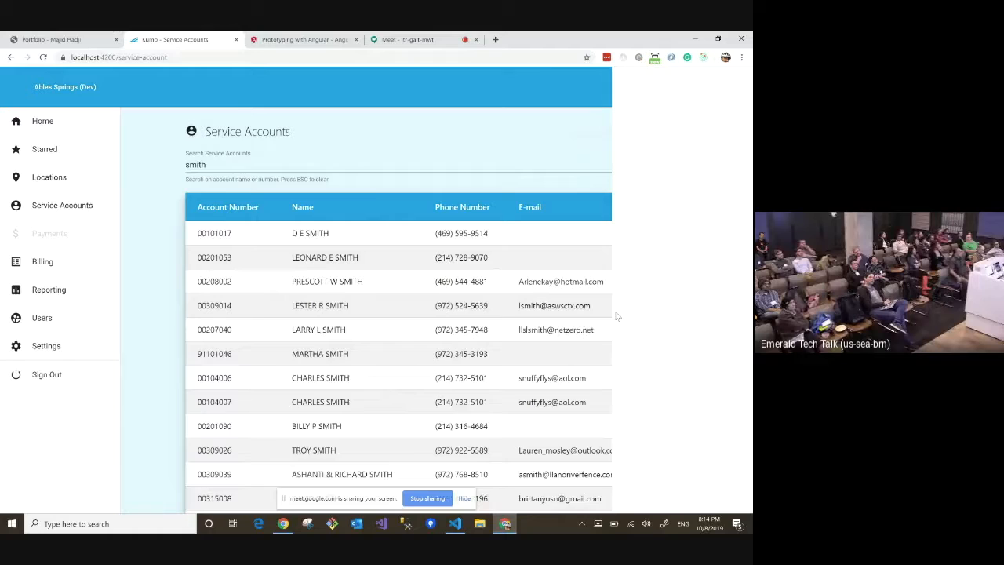
Step: Show Chrome DevTools docked beside Kumo's Service Accounts page via F12
key(F12)
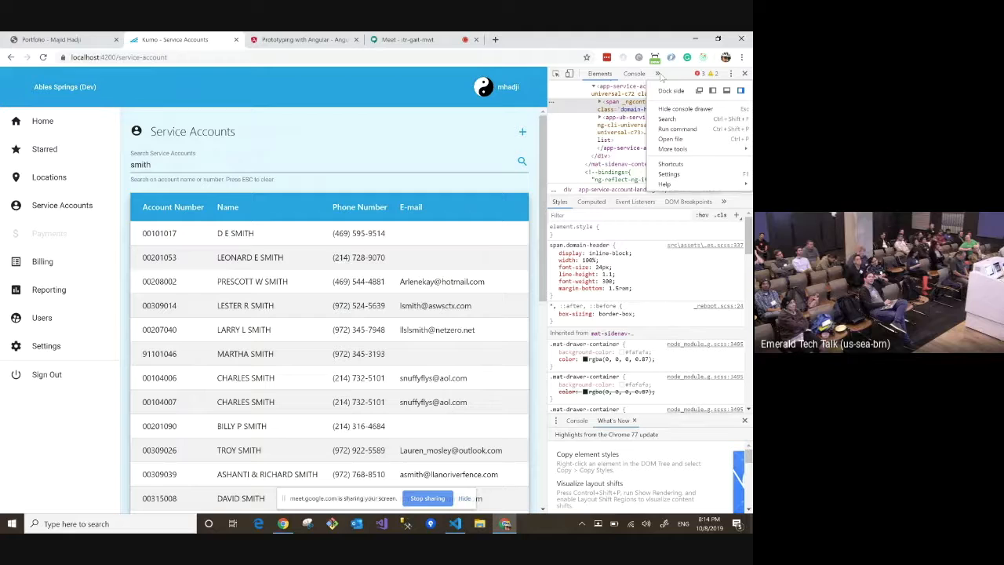
Step: View the NgRx Store DevTools actions and state tree, then return to Kumo's Home page
click(630, 74)
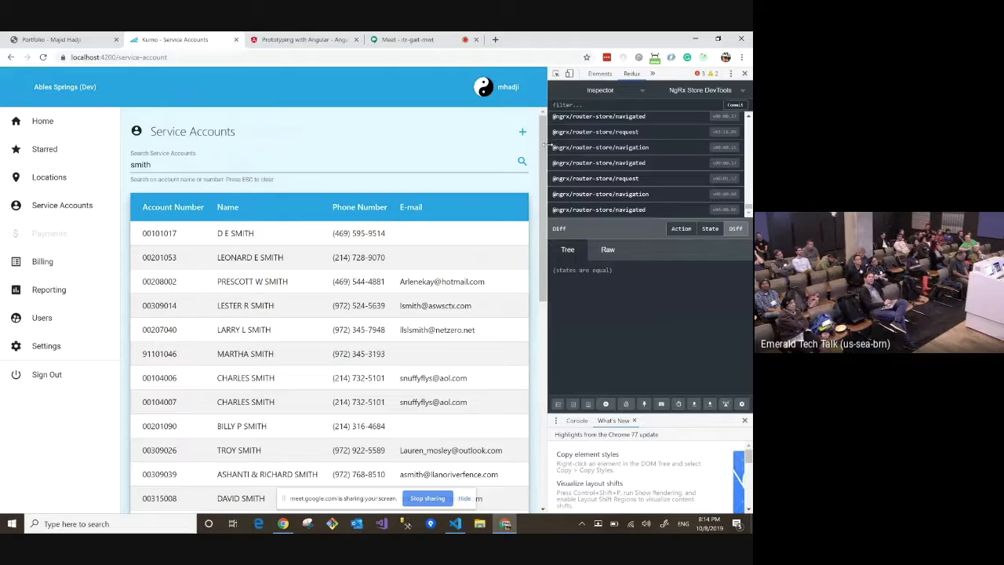
click(709, 110)
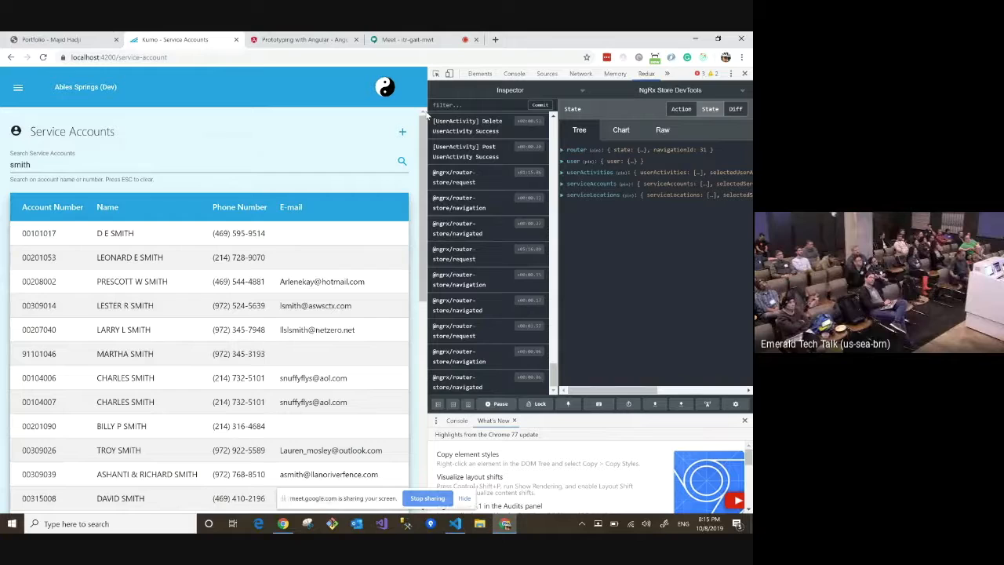
click(744, 73)
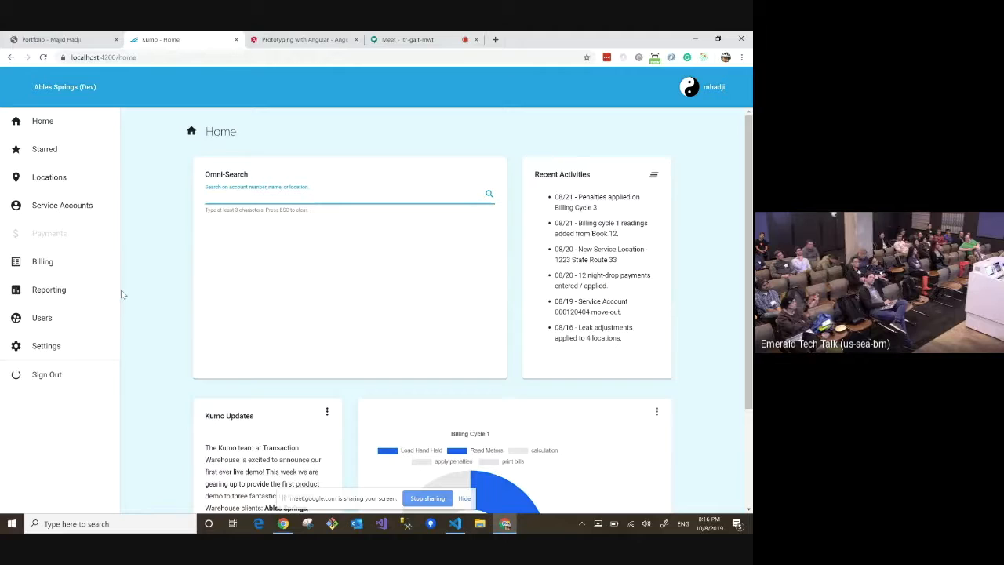
Step: Search "smith" in the home page Omni-Search, listing matching accounts with 32 matches
text(s)
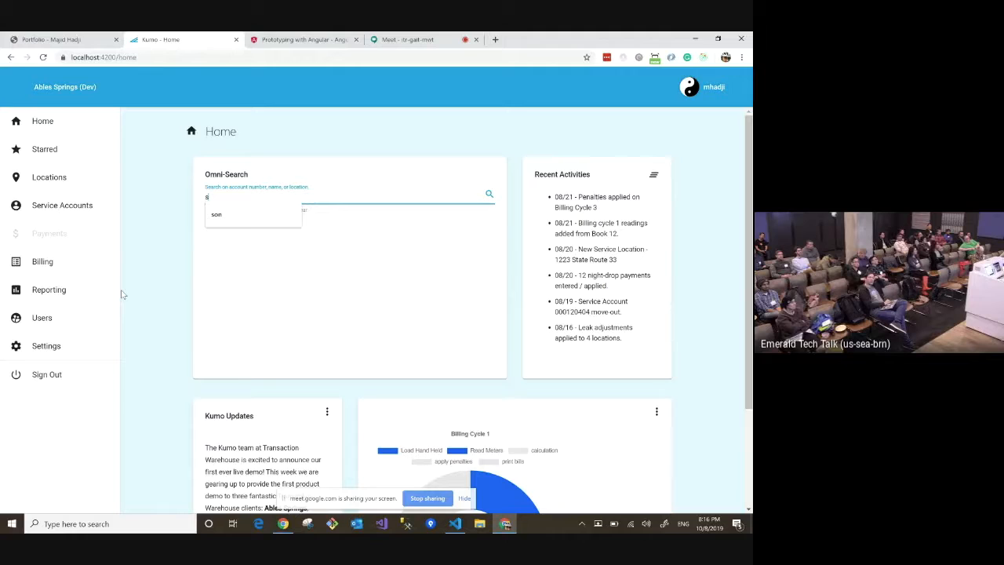
text(mith)
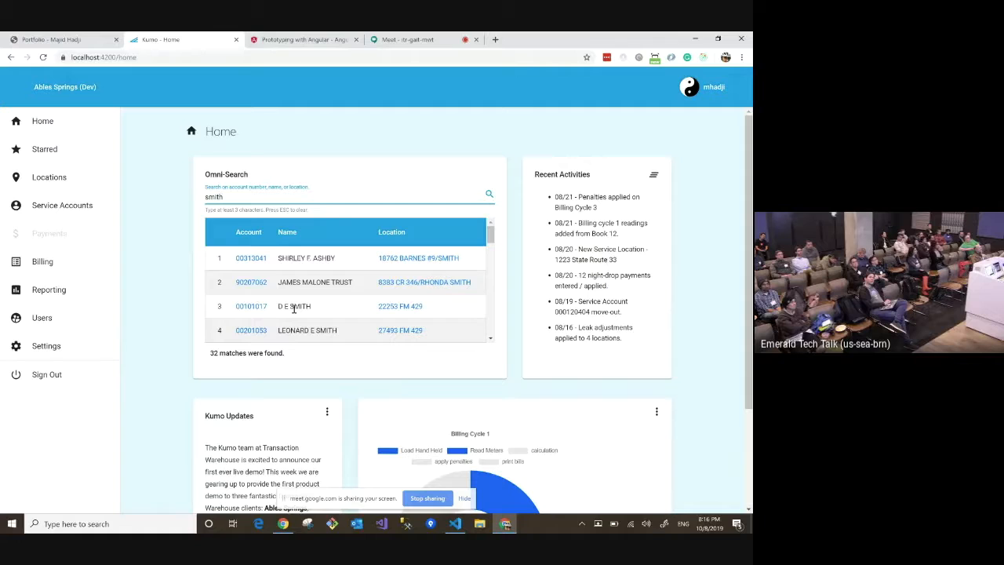
mouse_move(342, 358)
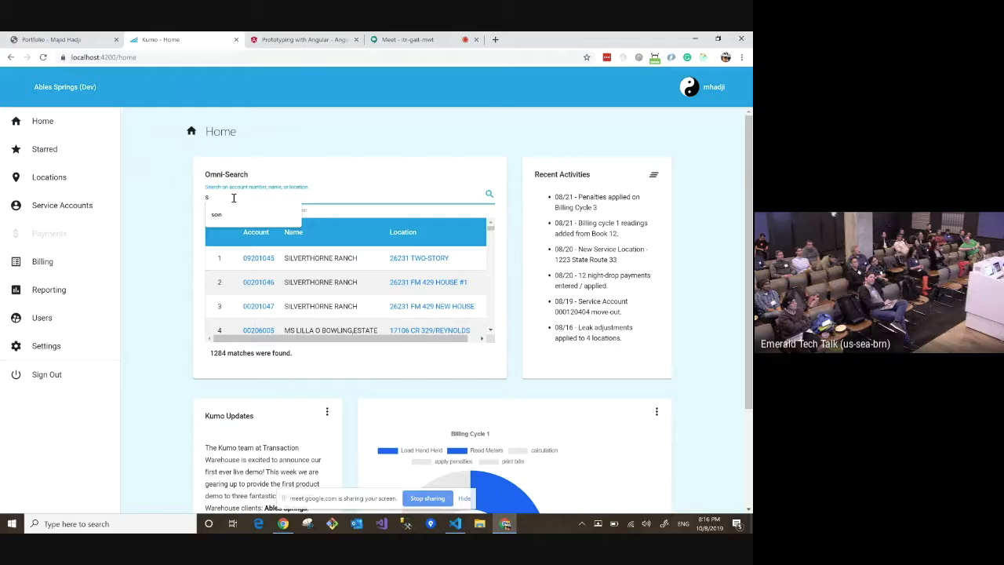
Step: Return to the article and run "bu", "ja", "bub" and "jacky" through its embedded search demo
click(302, 39)
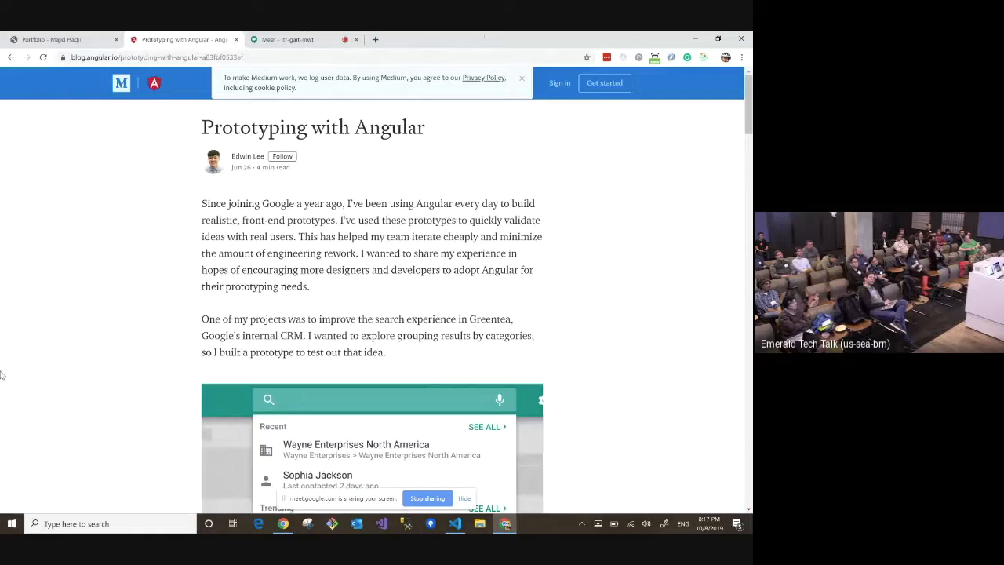
mouse_move(69, 419)
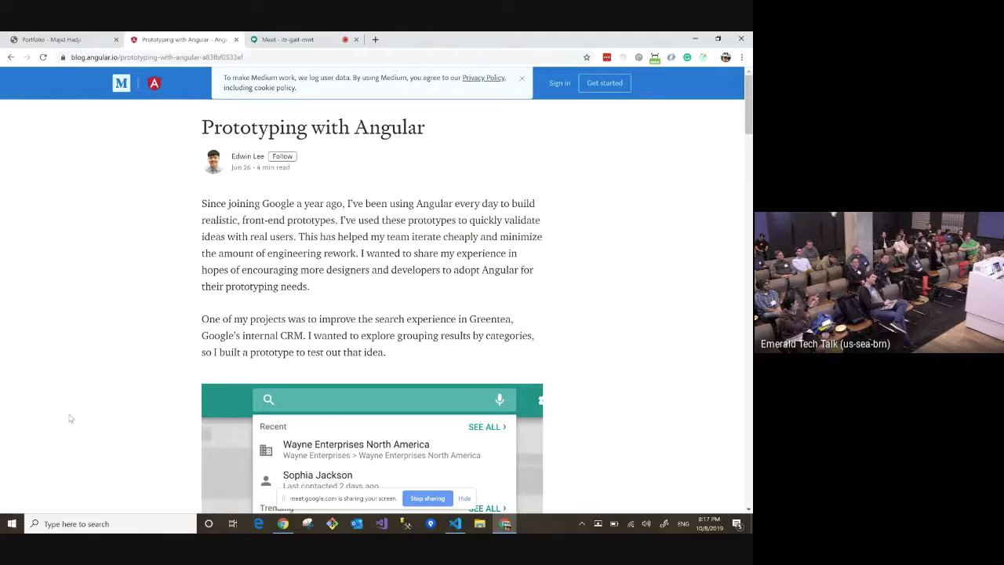
text(bu)
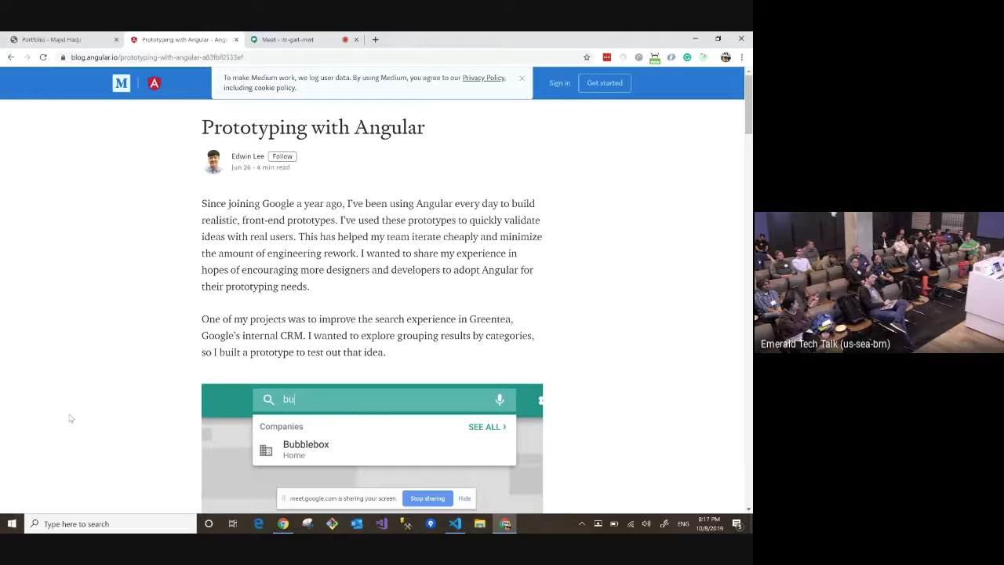
text(ja)
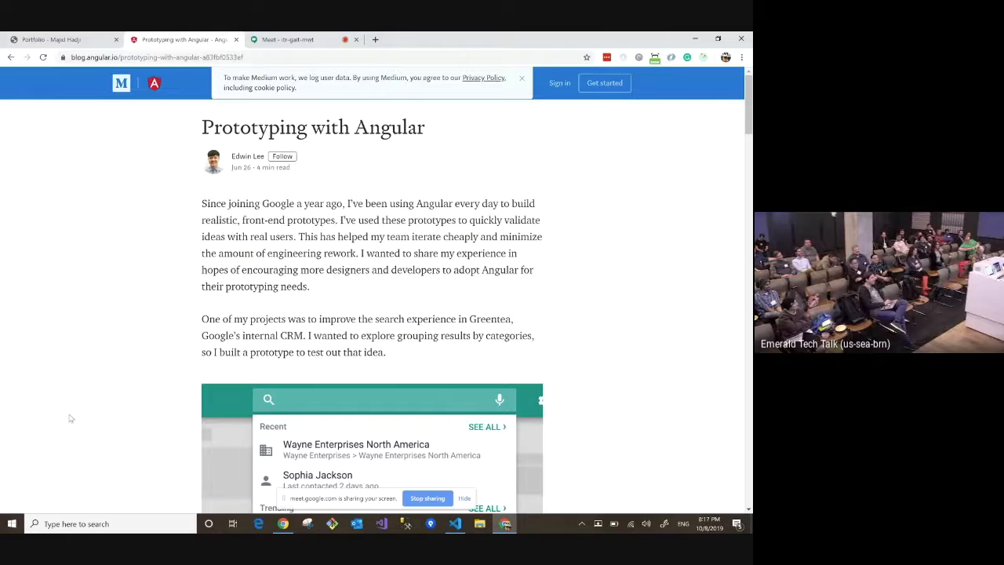
text(bub)
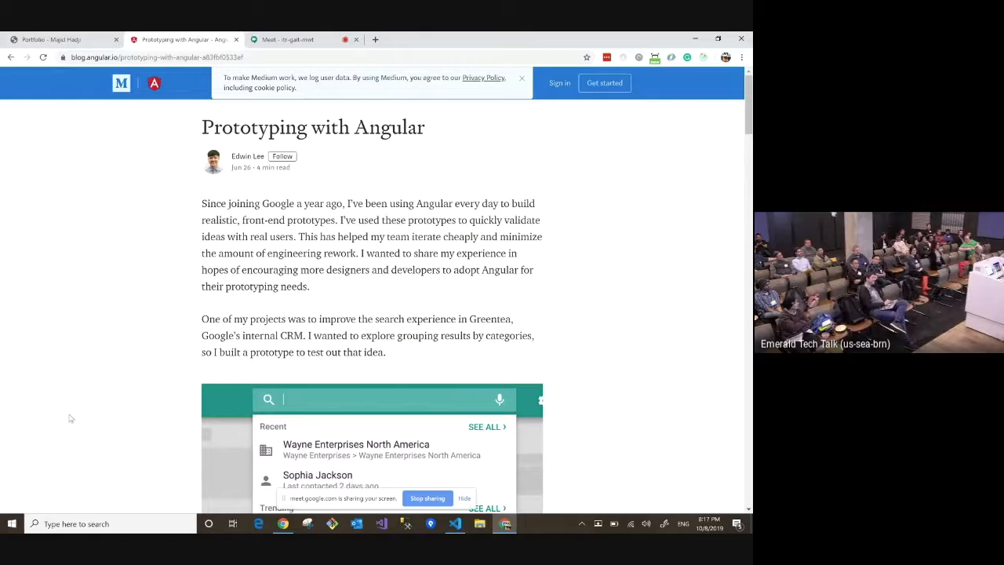
text(bub)
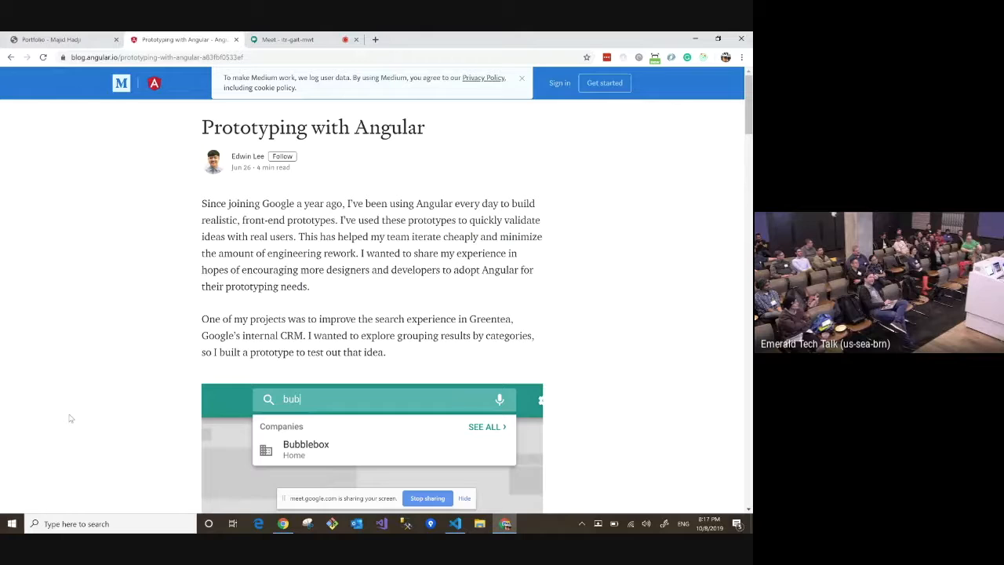
text(jacky)
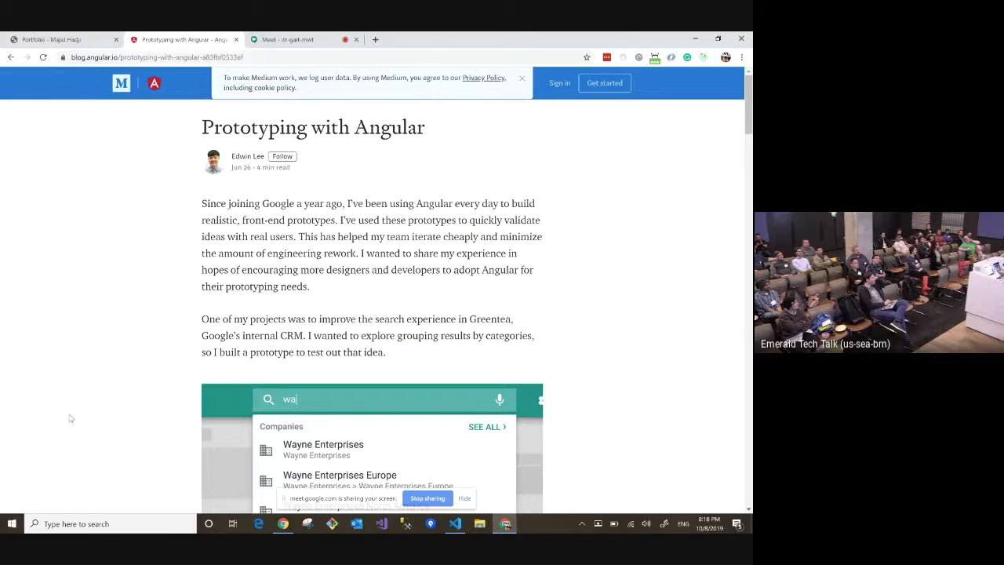
text(bub)
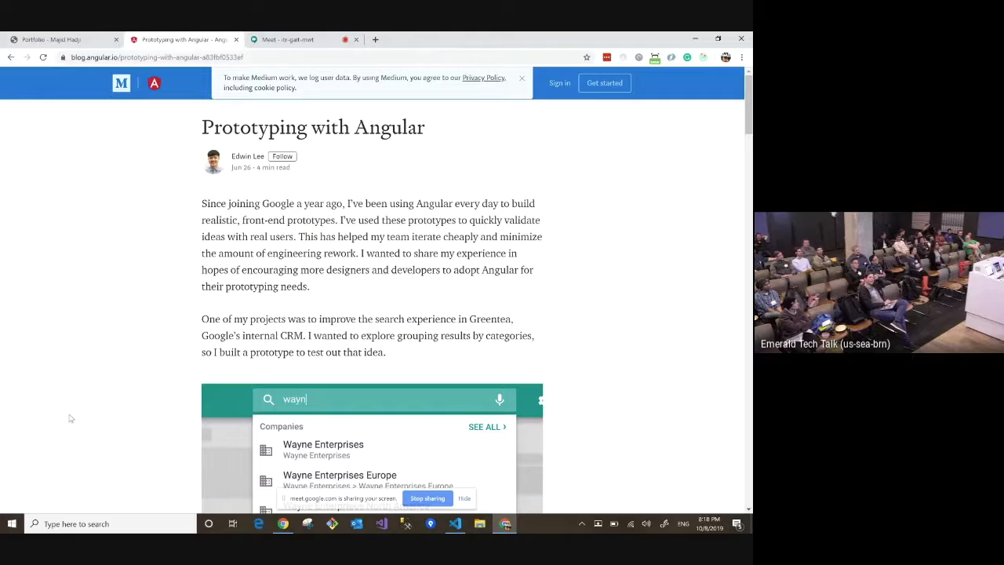
Step: Enter a final "bub" query before the Google Meet presenting-to-everyone screen appears
text(bub)
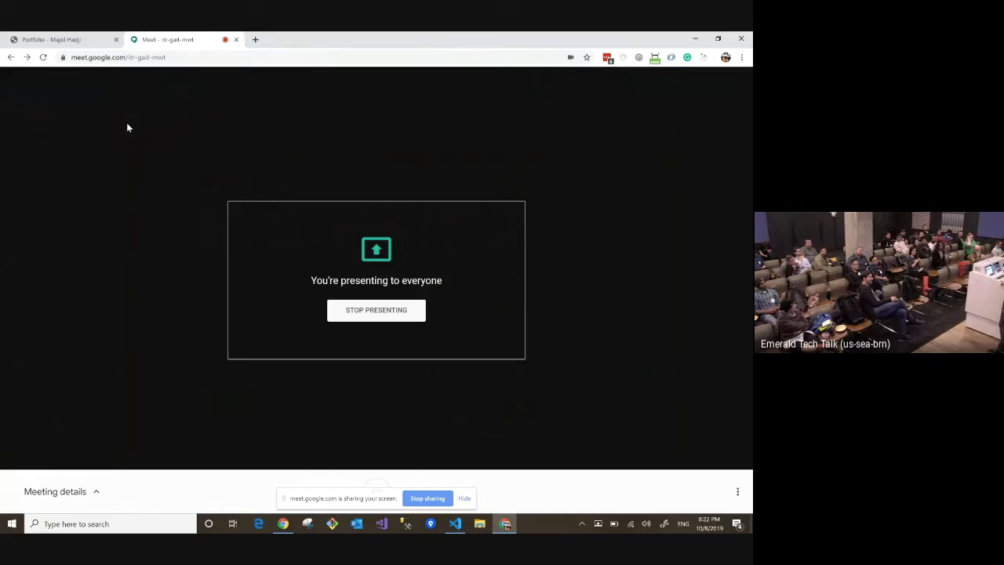
mouse_move(144, 121)
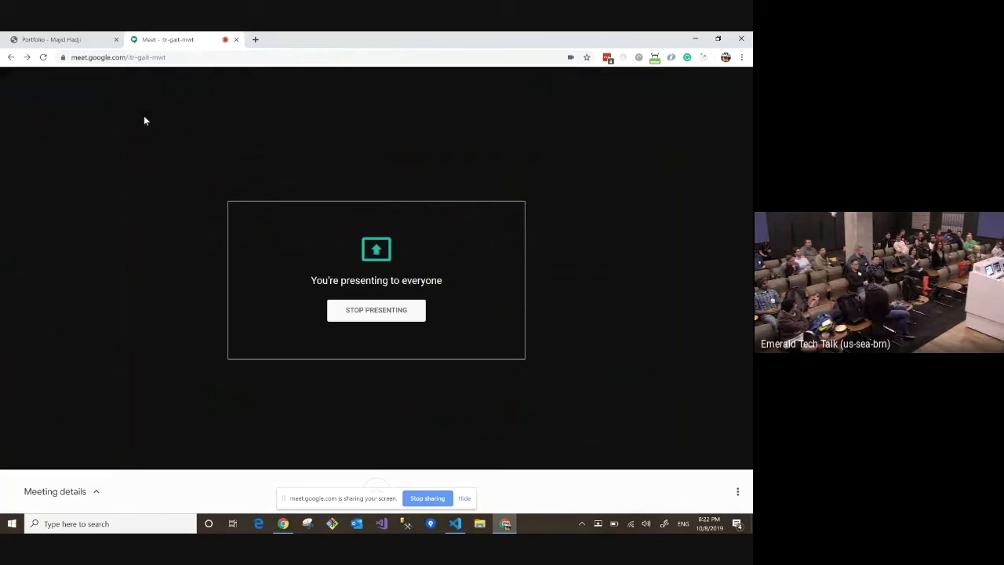